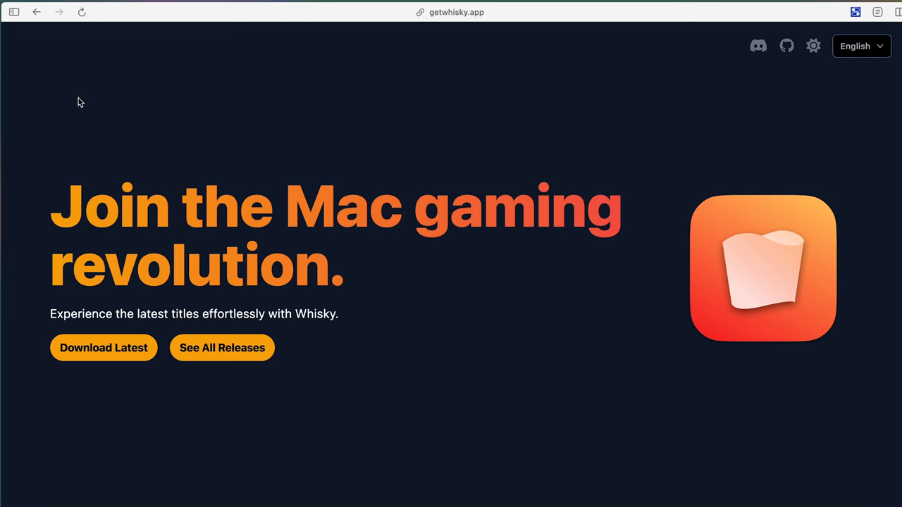
mouse_move(345, 144)
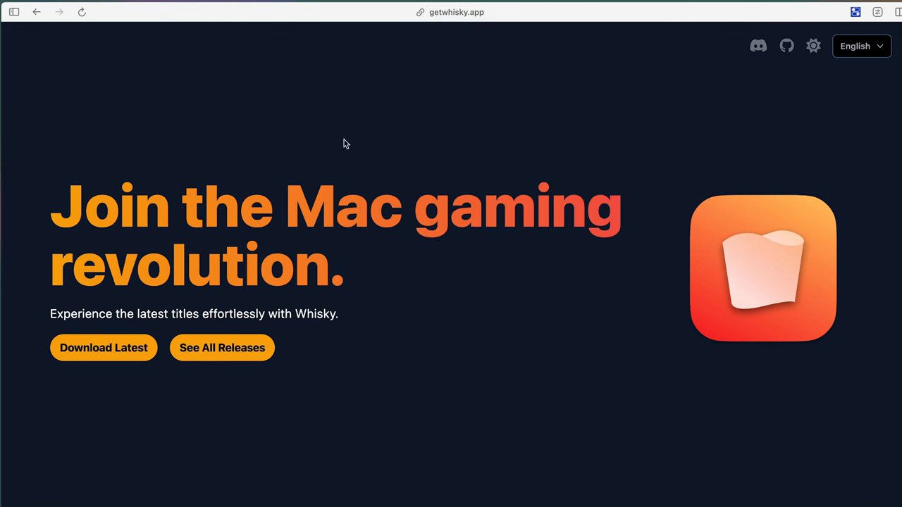
Switch from the Whisky website to the store.steampowered.com tab showing Steam's download page.
left_click(105, 346)
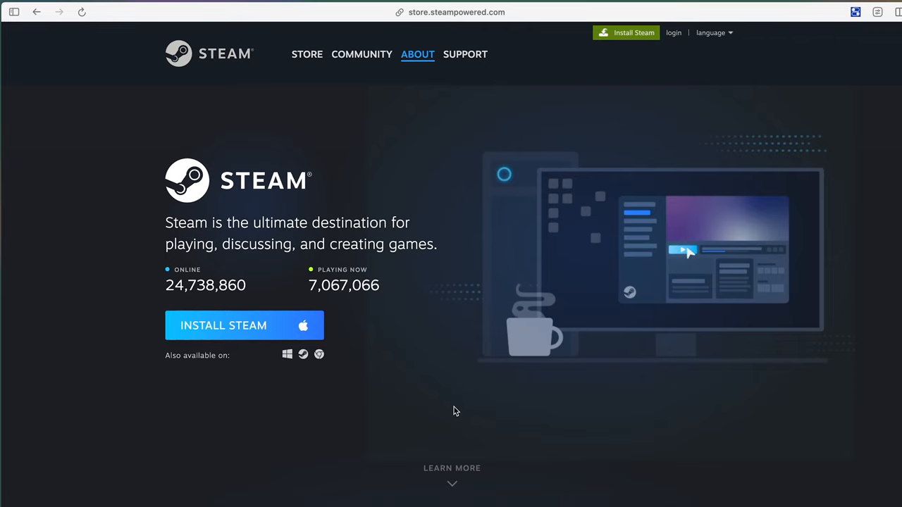
mouse_move(524, 56)
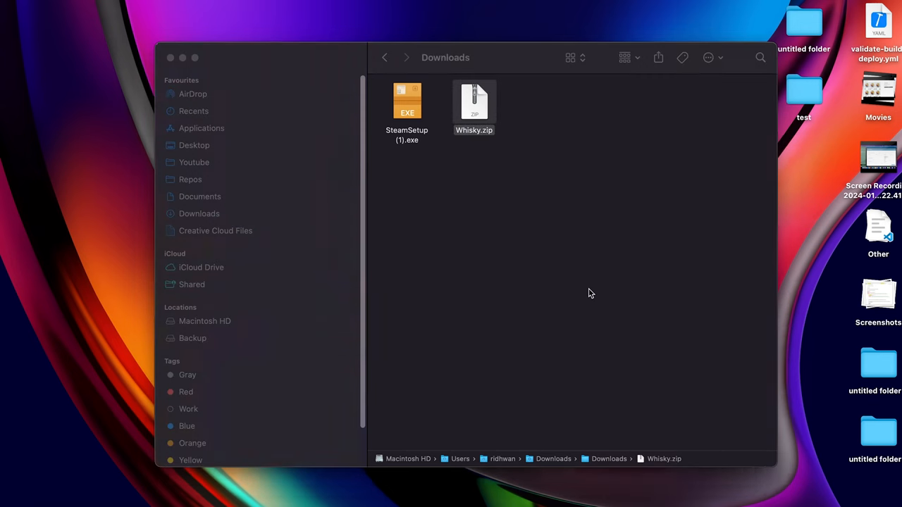
Extract Whisky.zip in Downloads and launch the resulting Whisky app.
double_click(473, 101)
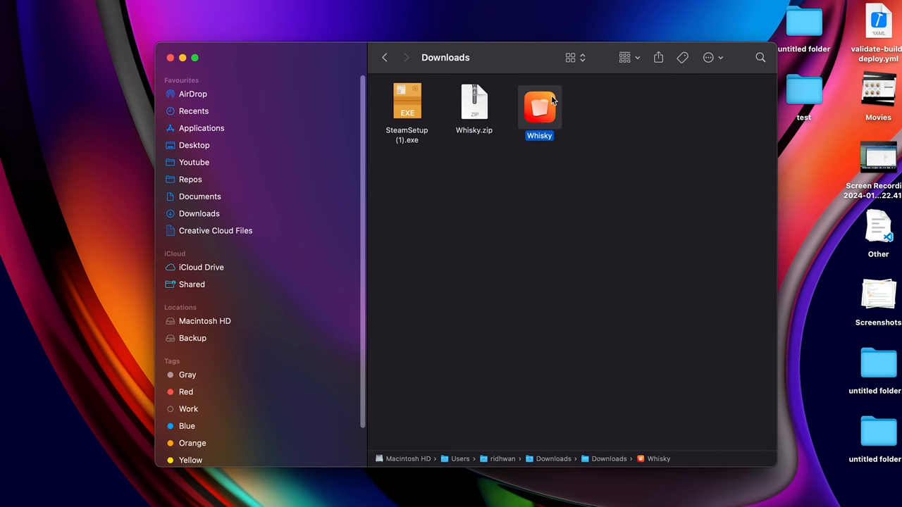
double_click(538, 105)
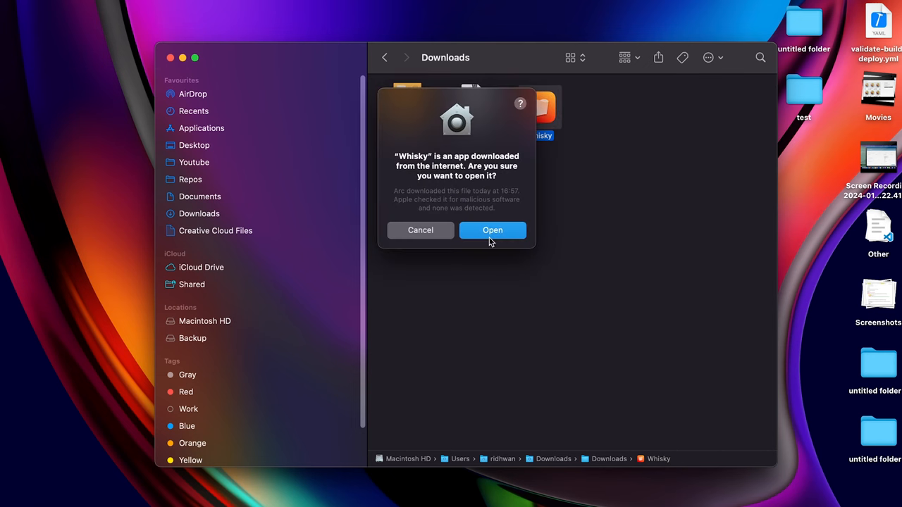
Confirm opening the downloaded Whisky app and install the missing GPTK dependency.
left_click(493, 229)
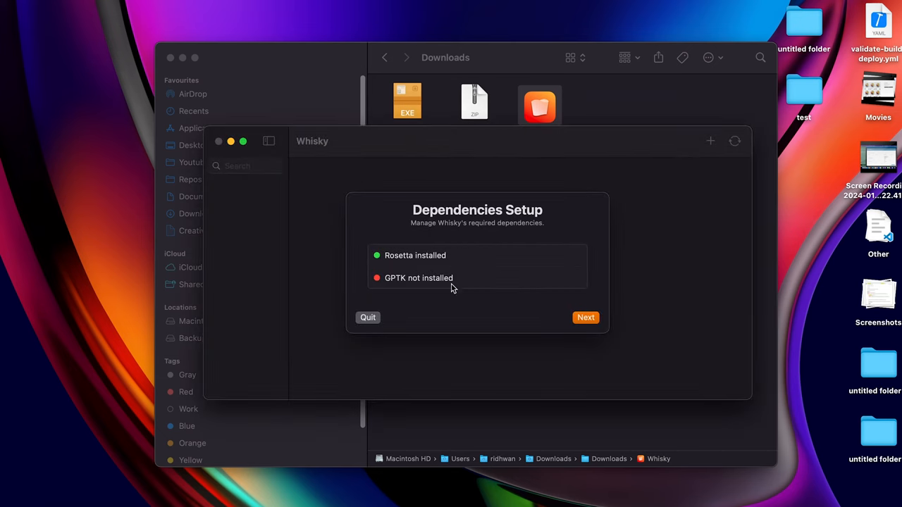
left_click(587, 317)
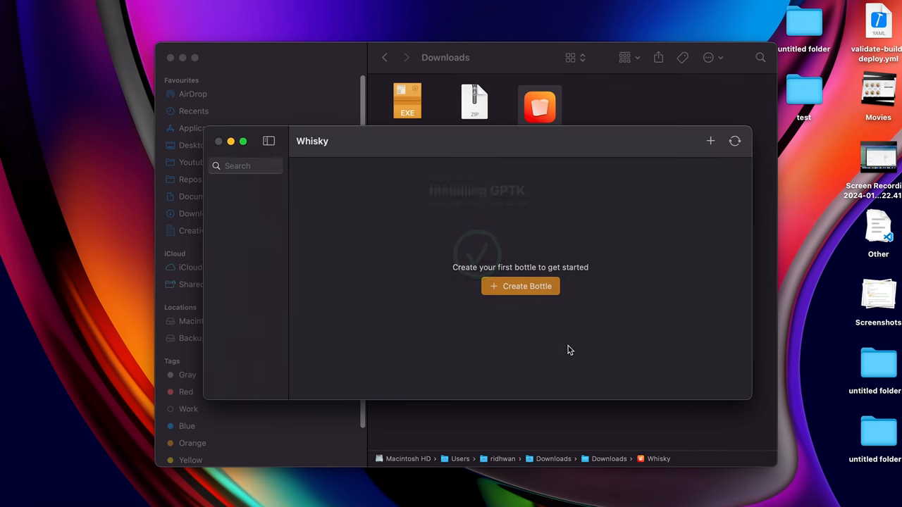
Create a new Windows 10 bottle named 'Steam'.
left_click(520, 286)
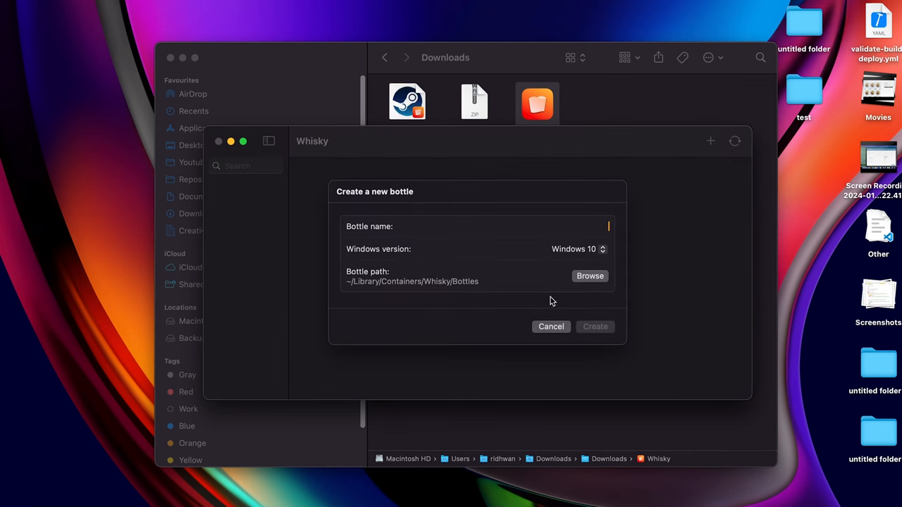
type("Steam")
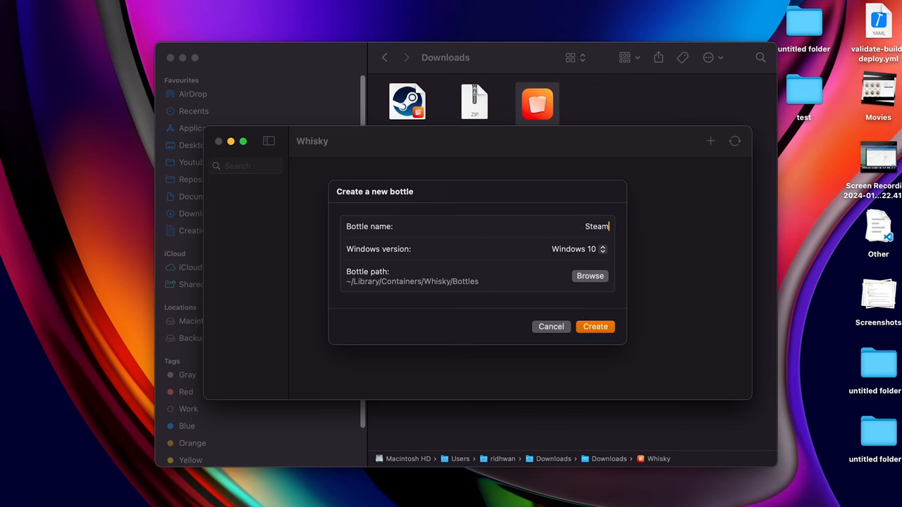
left_click(595, 327)
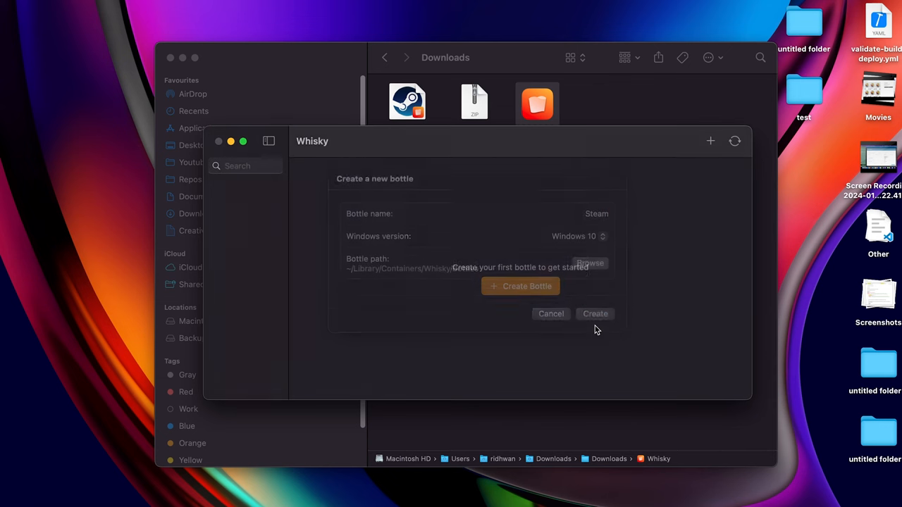
left_click(594, 313)
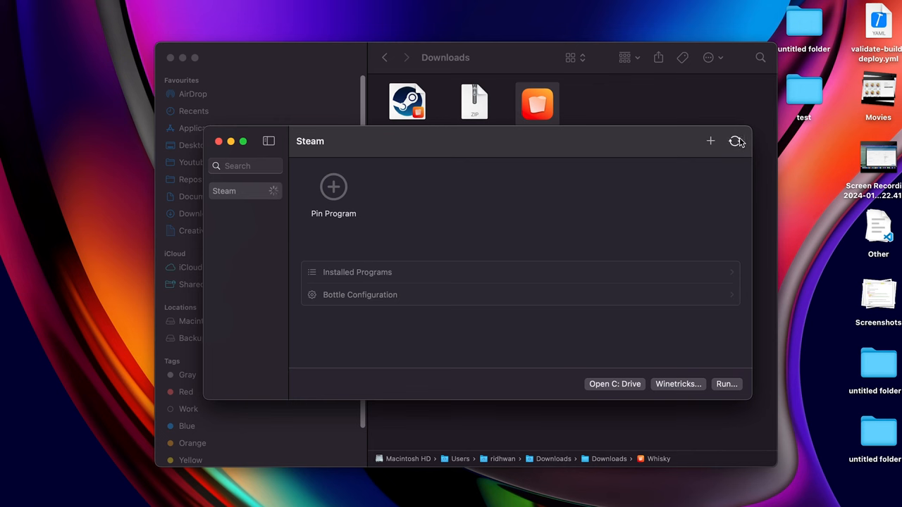
Run SteamSetup (1).exe from Downloads inside the Steam bottle.
left_click(735, 141)
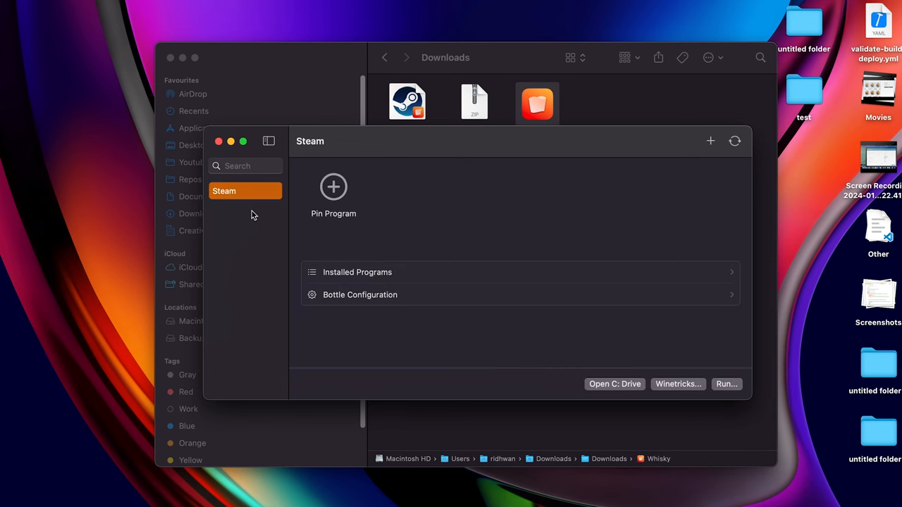
left_click(614, 383)
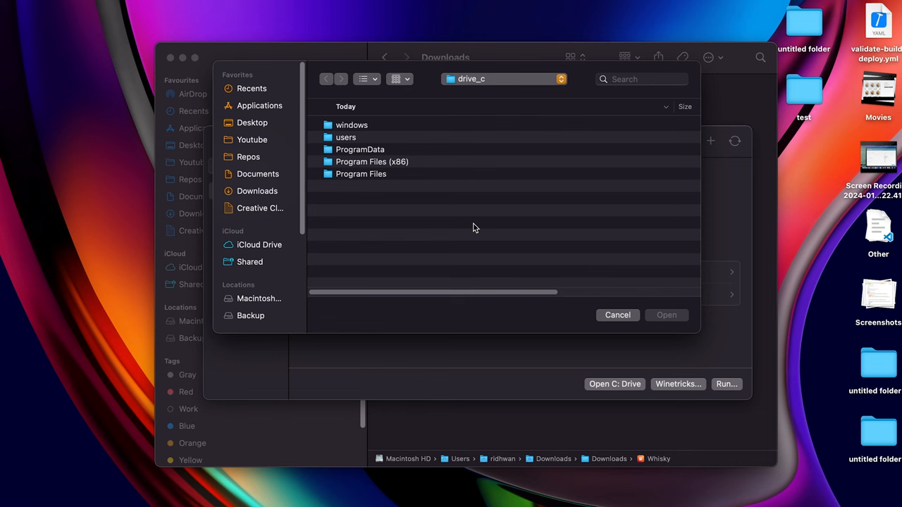
left_click(257, 192)
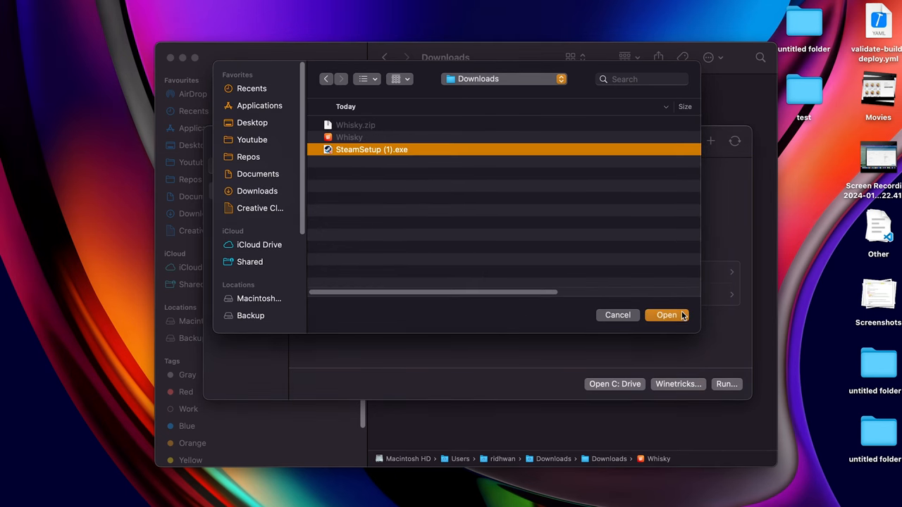
left_click(665, 316)
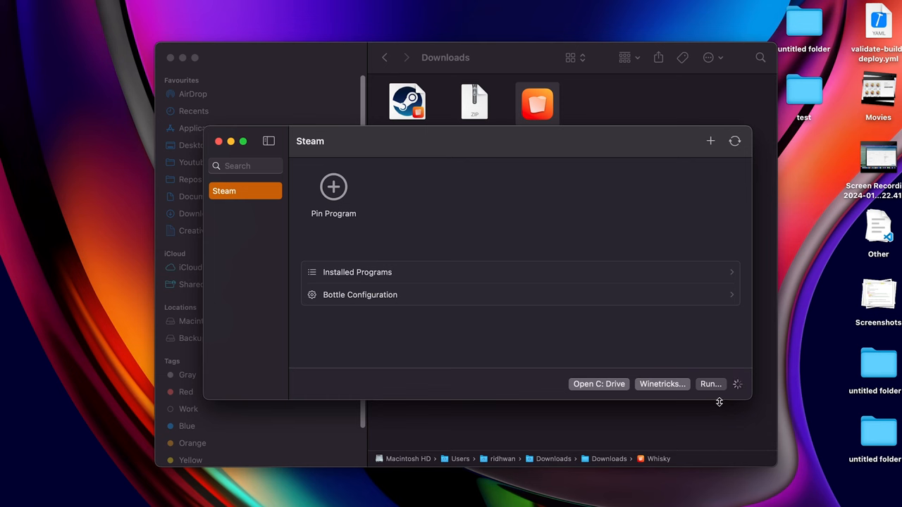
mouse_move(603, 428)
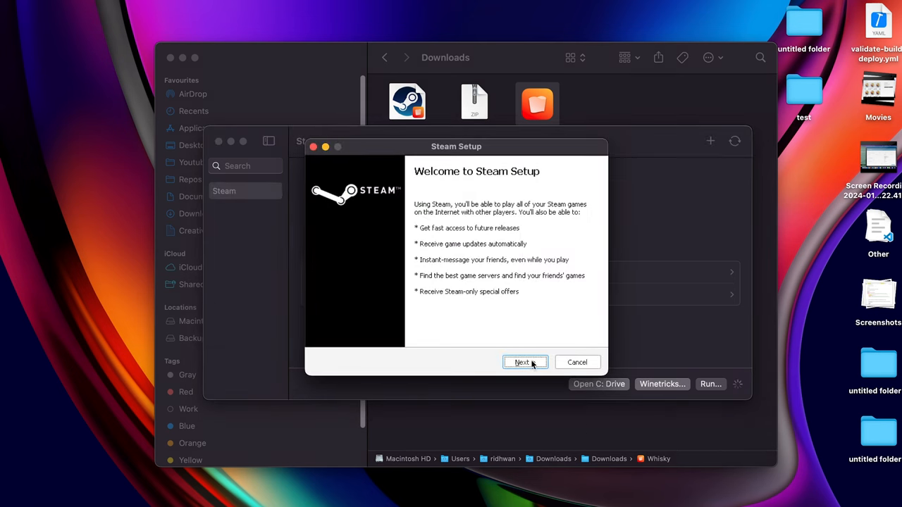
Install Steam to the default folder, launch it and sign in to the Steam account.
left_click(522, 362)
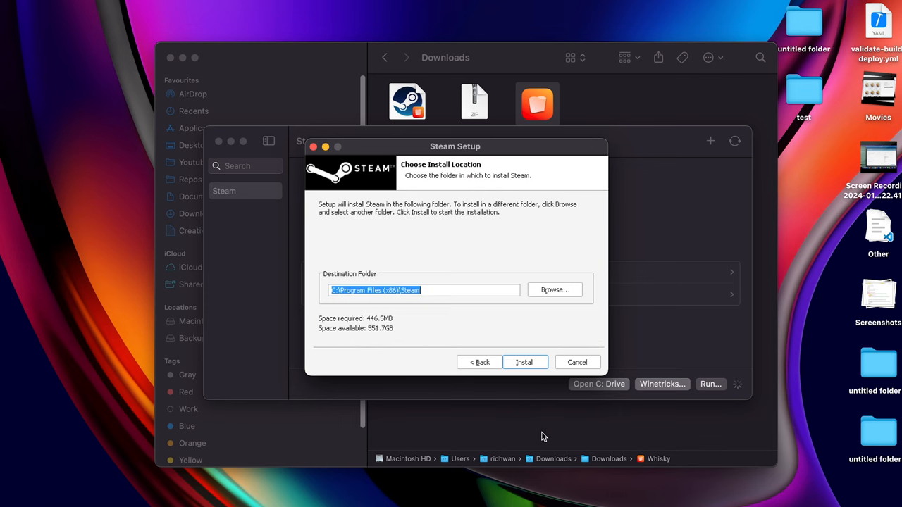
left_click(525, 363)
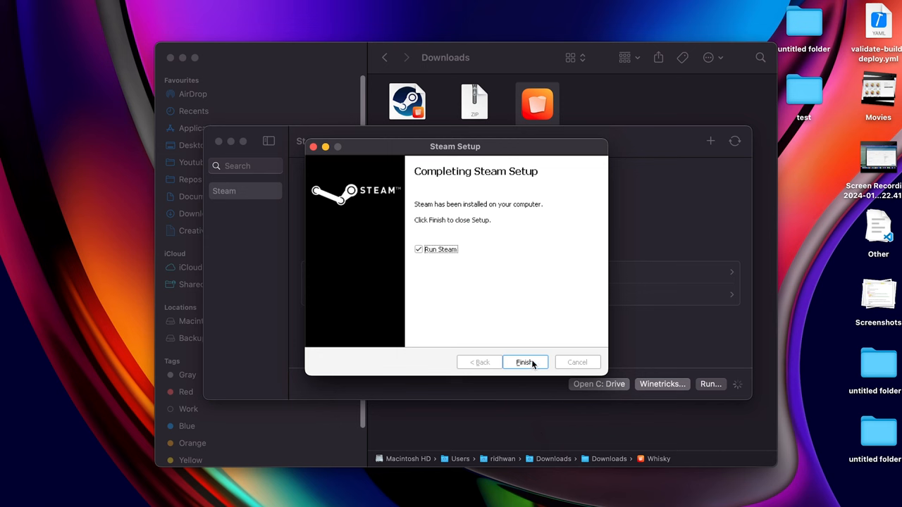
left_click(525, 362)
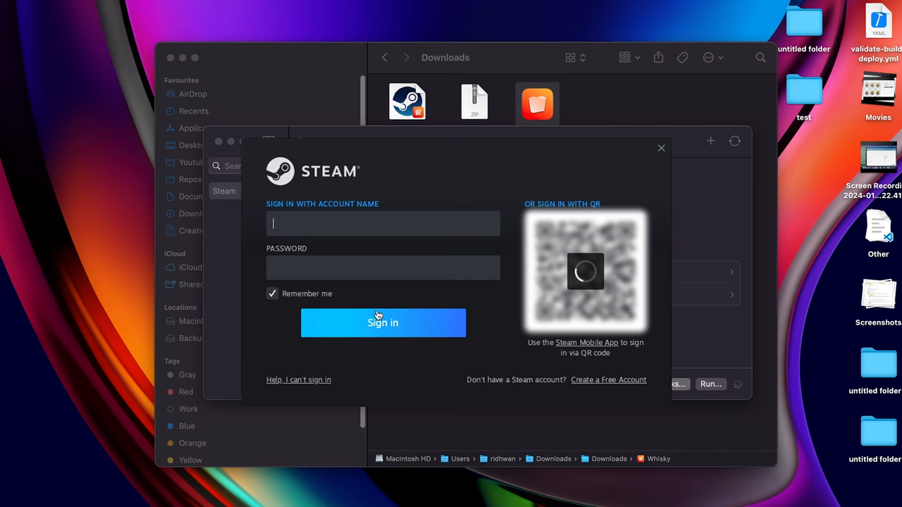
left_click(383, 323)
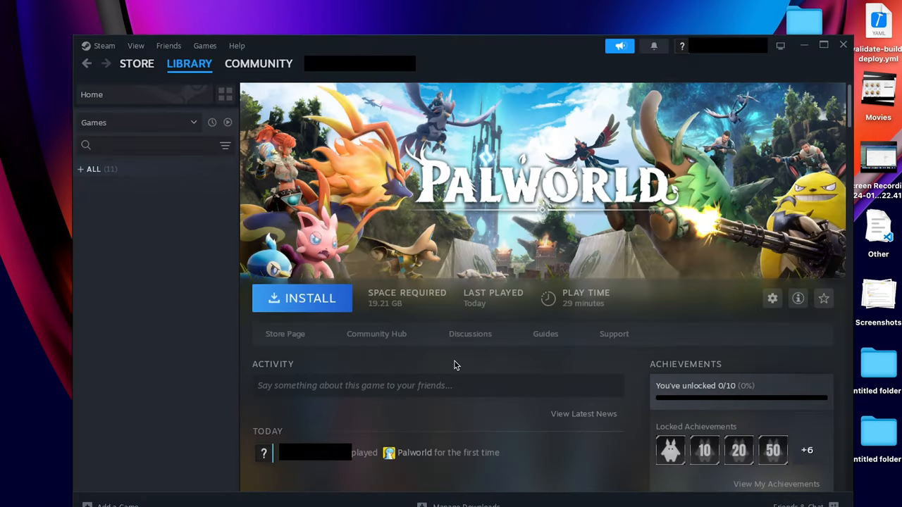
mouse_move(479, 379)
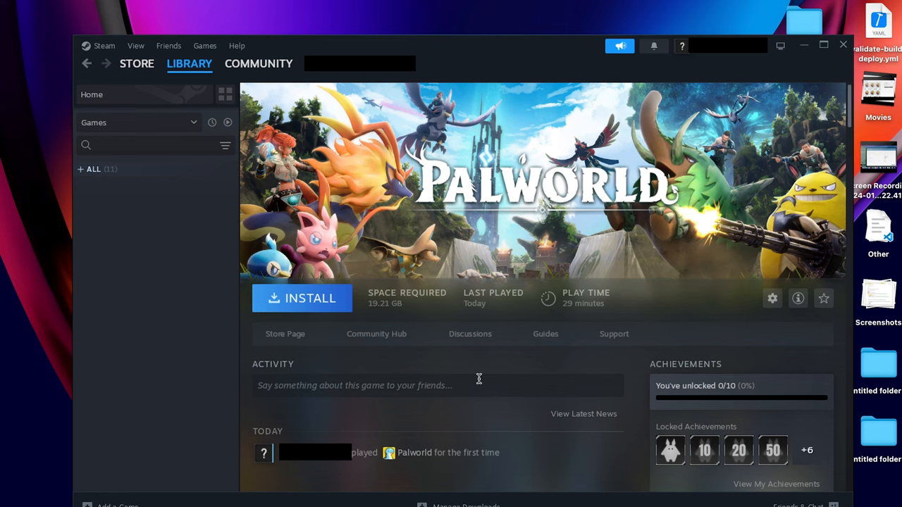
Install Palworld to Local Drive (C:) and accept its EULA to start the download.
left_click(302, 297)
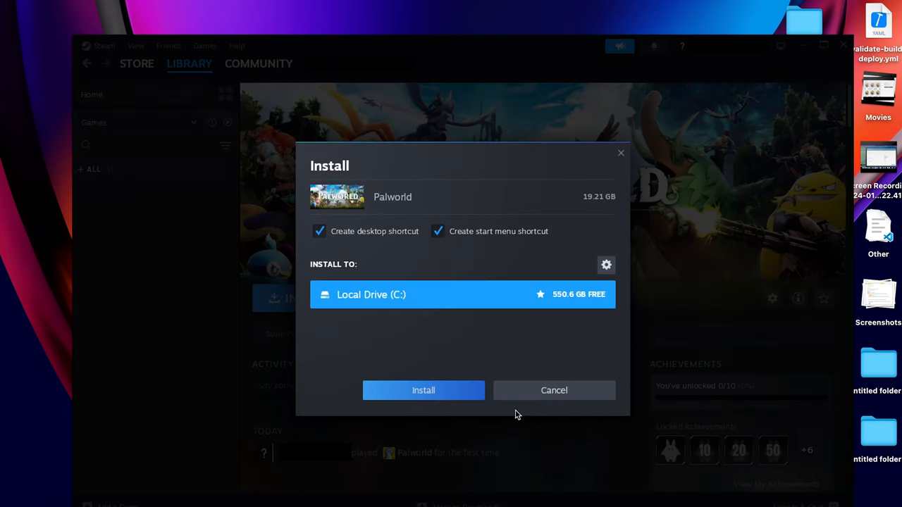
mouse_move(337, 299)
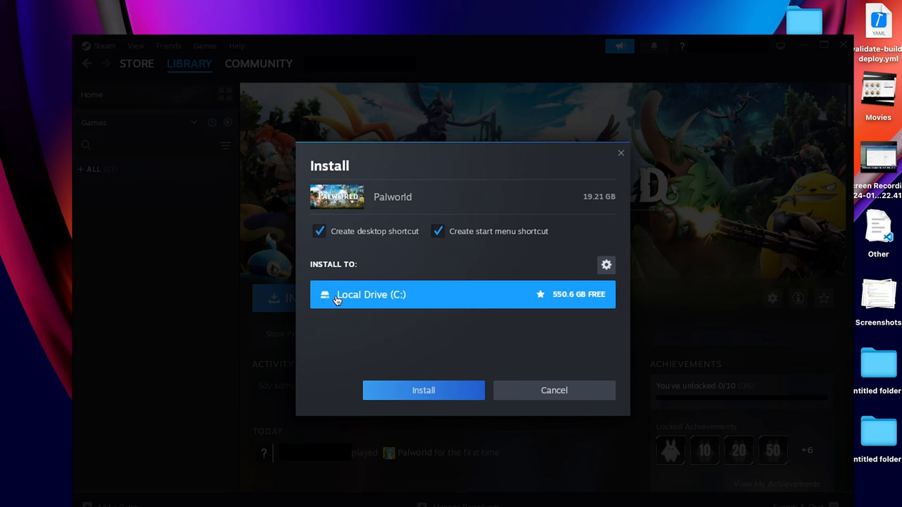
mouse_move(414, 231)
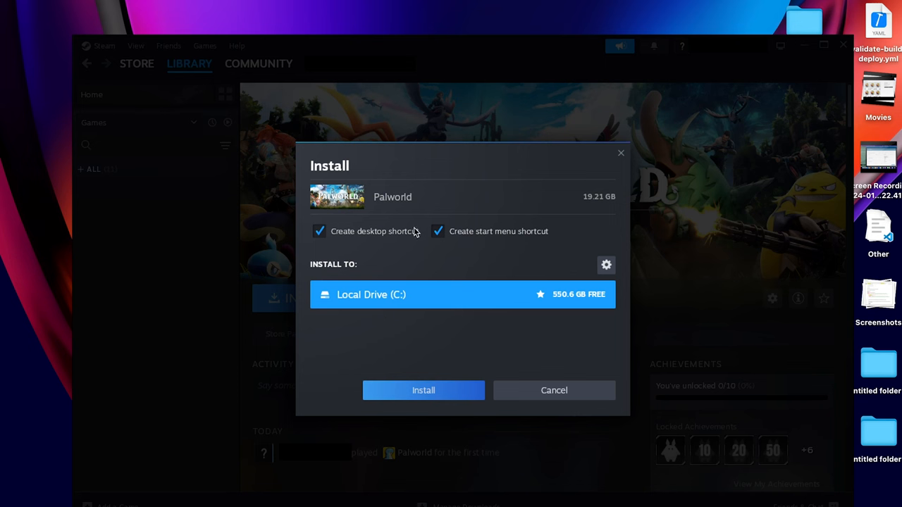
left_click(422, 389)
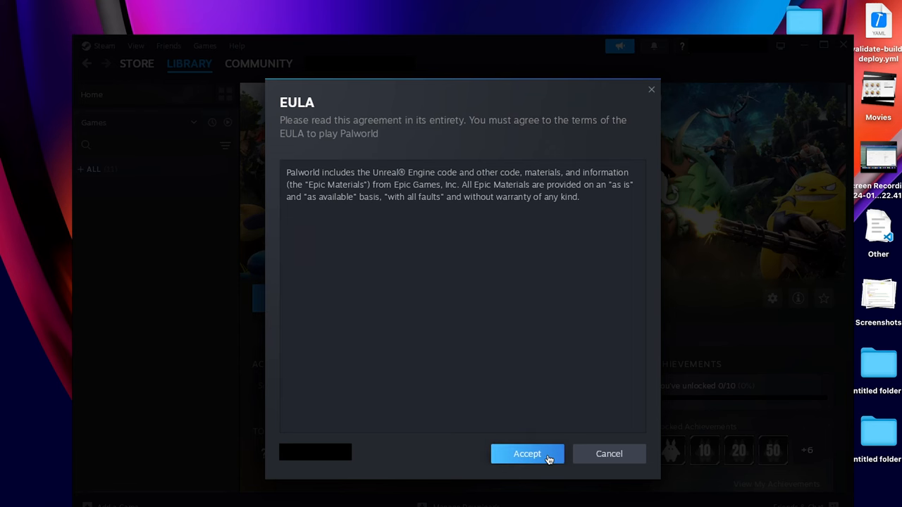
left_click(527, 454)
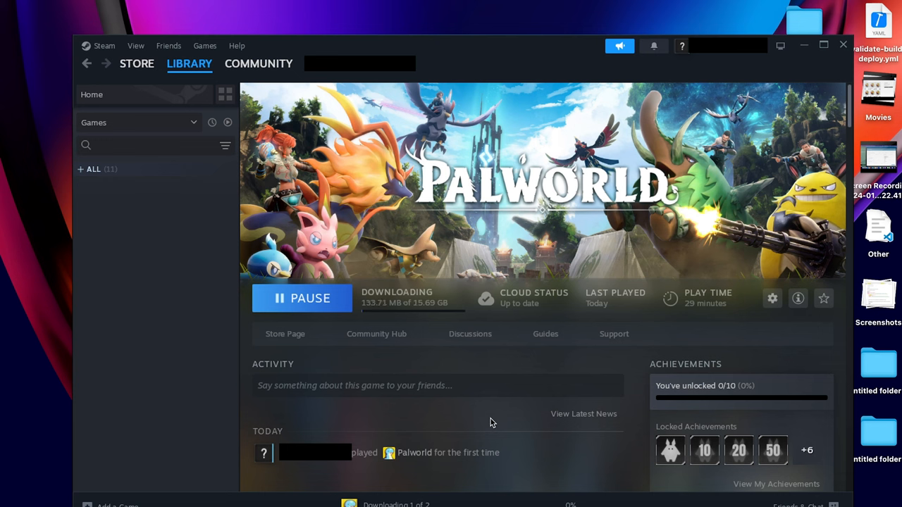
mouse_move(478, 415)
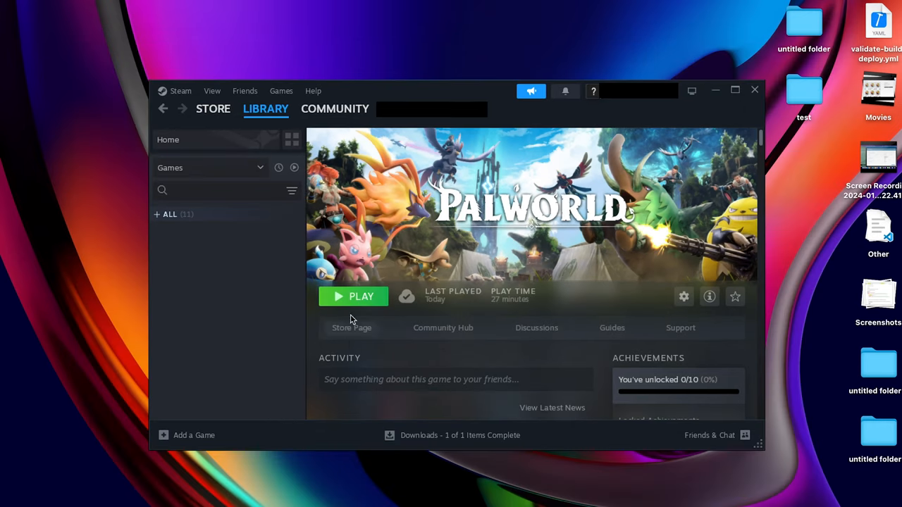
Launch the fully downloaded Palworld with the green PLAY button.
left_click(353, 295)
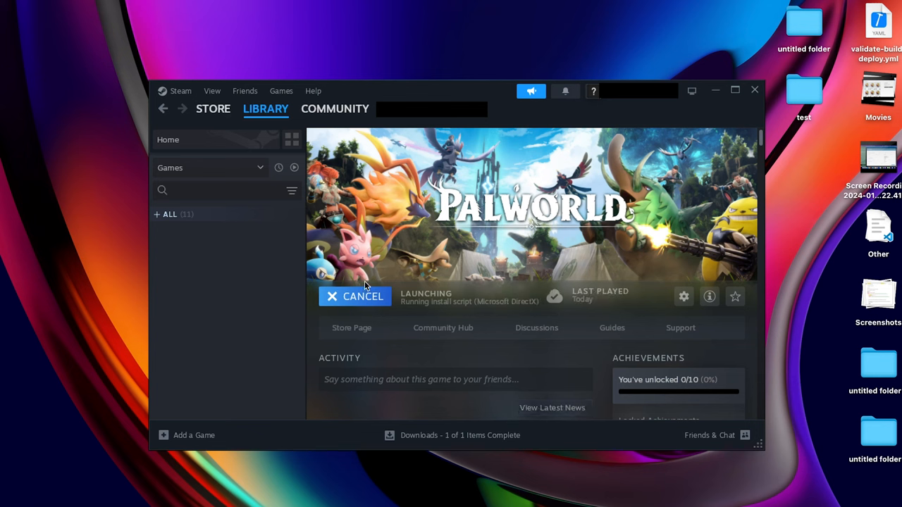